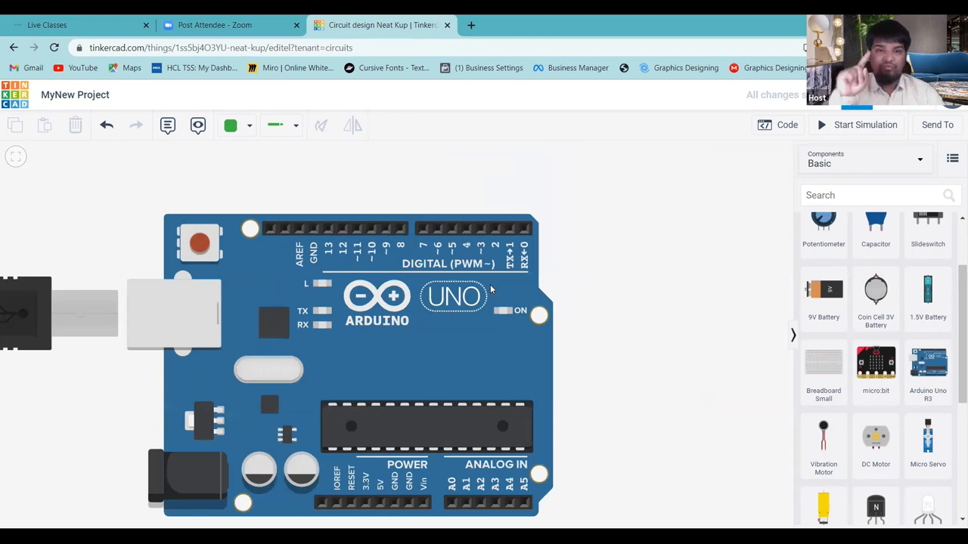
{"action": "mouse_move", "coordinate": [378, 275]}
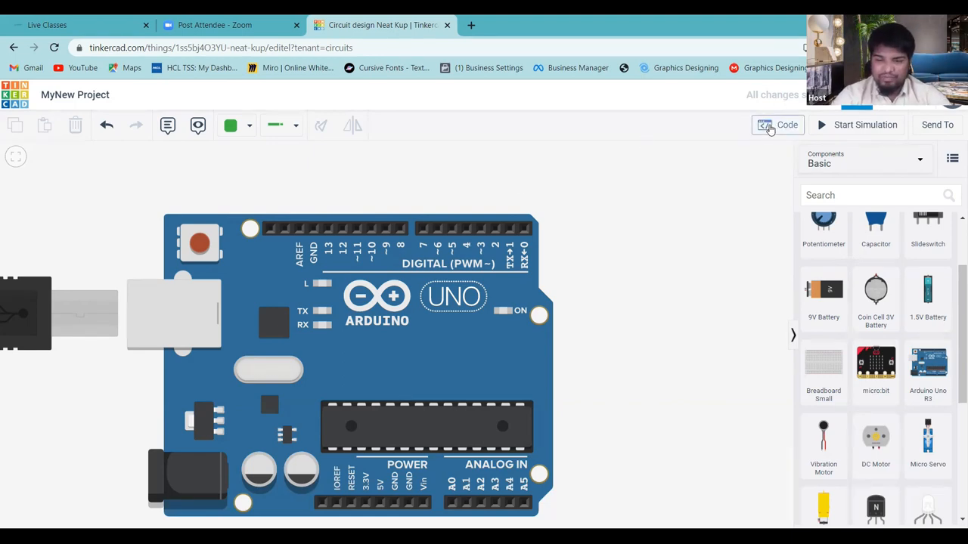
Open the Arduino's code editor and try the Blocks + Text and text-only modes.
{"action": "left_click", "coordinate": [777, 124]}
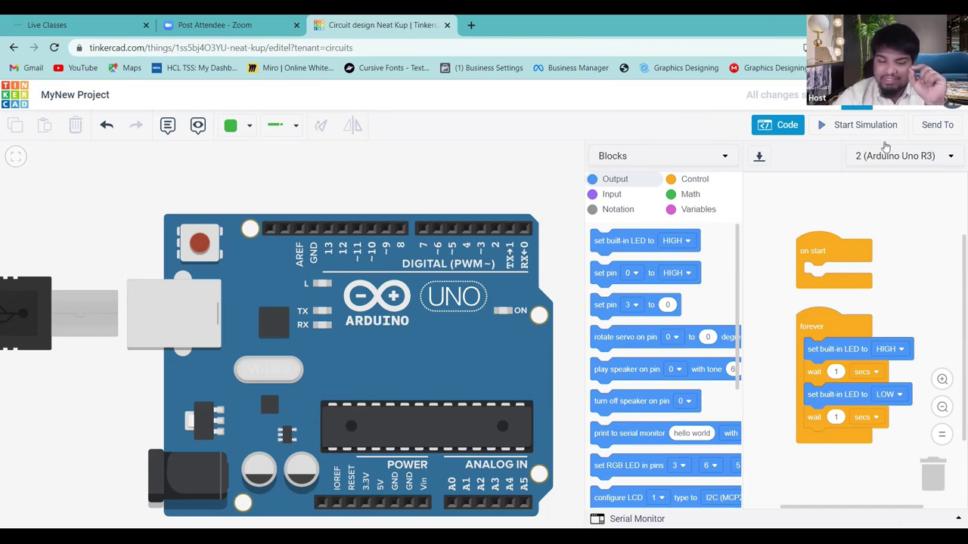
{"action": "mouse_move", "coordinate": [662, 212]}
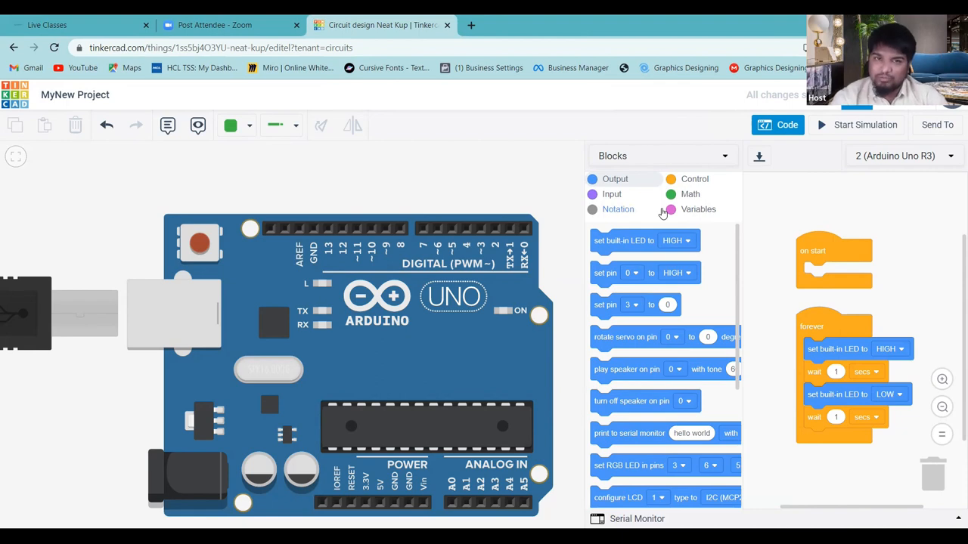
{"action": "left_click", "coordinate": [662, 156]}
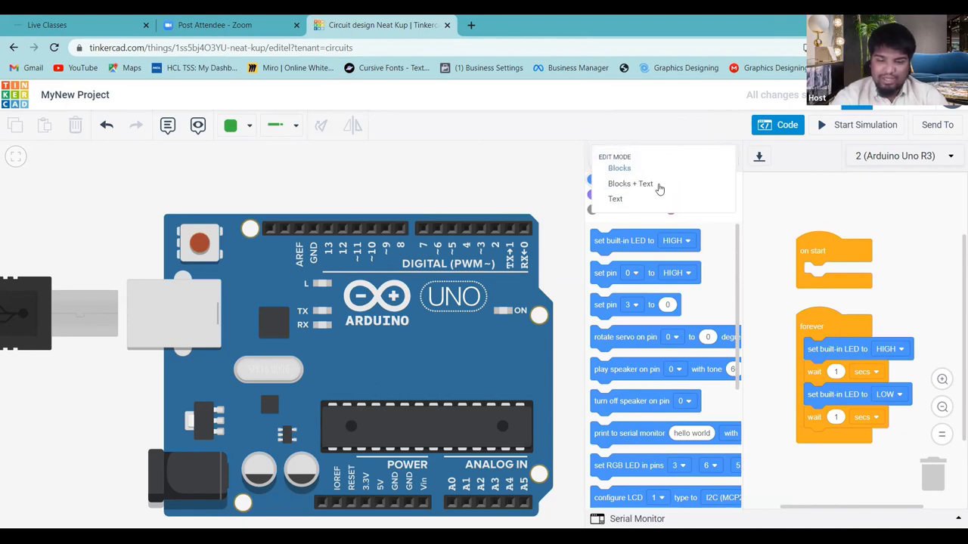
{"action": "left_click", "coordinate": [630, 184]}
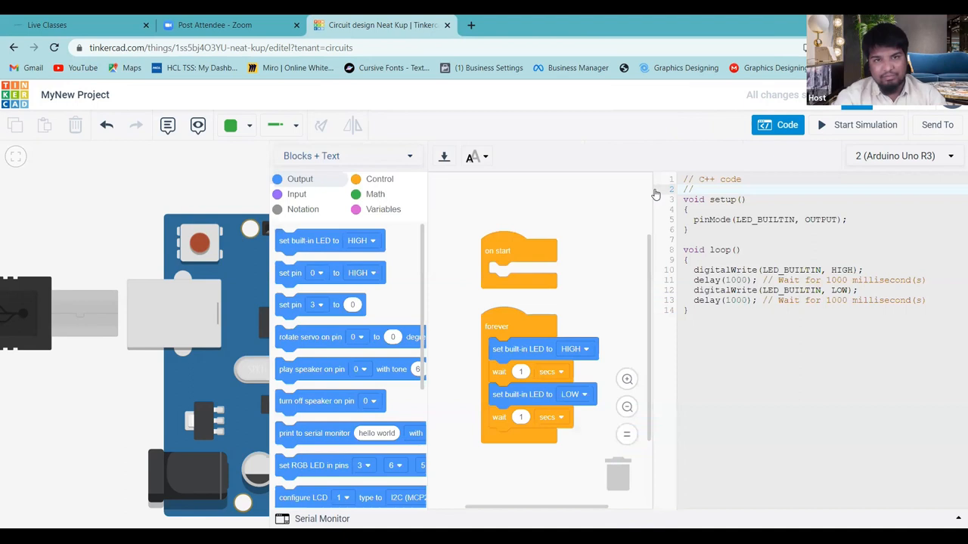
{"action": "mouse_move", "coordinate": [732, 136]}
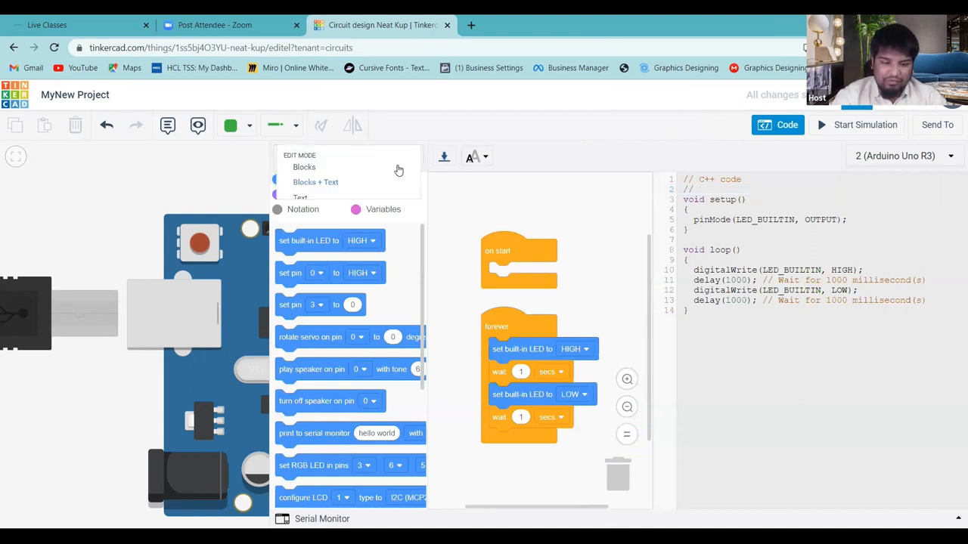
{"action": "left_click", "coordinate": [300, 196]}
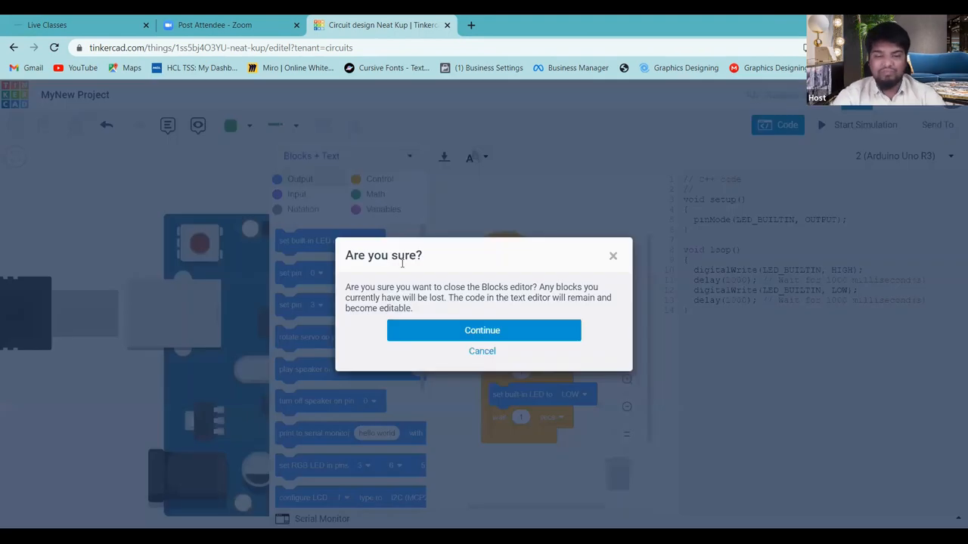
{"action": "left_click", "coordinate": [481, 329]}
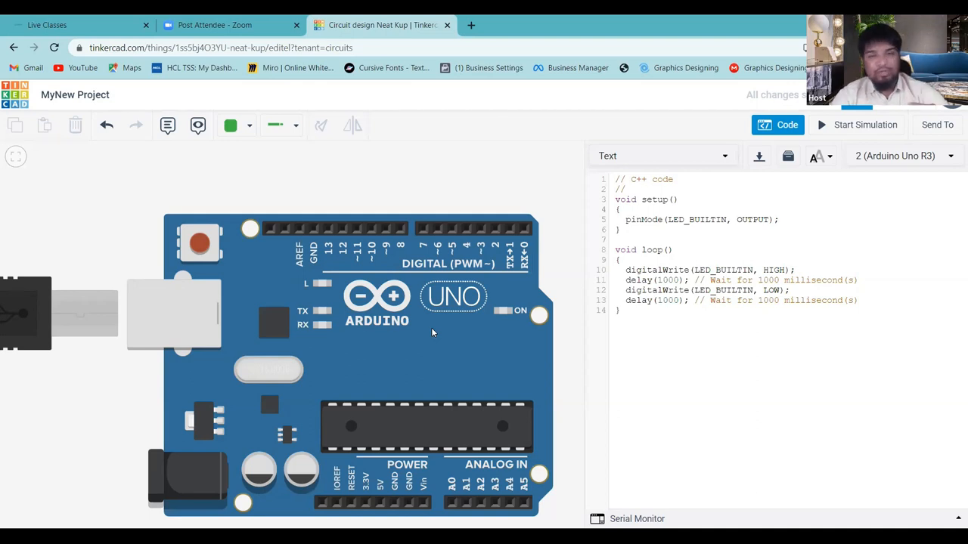
{"action": "mouse_move", "coordinate": [575, 218]}
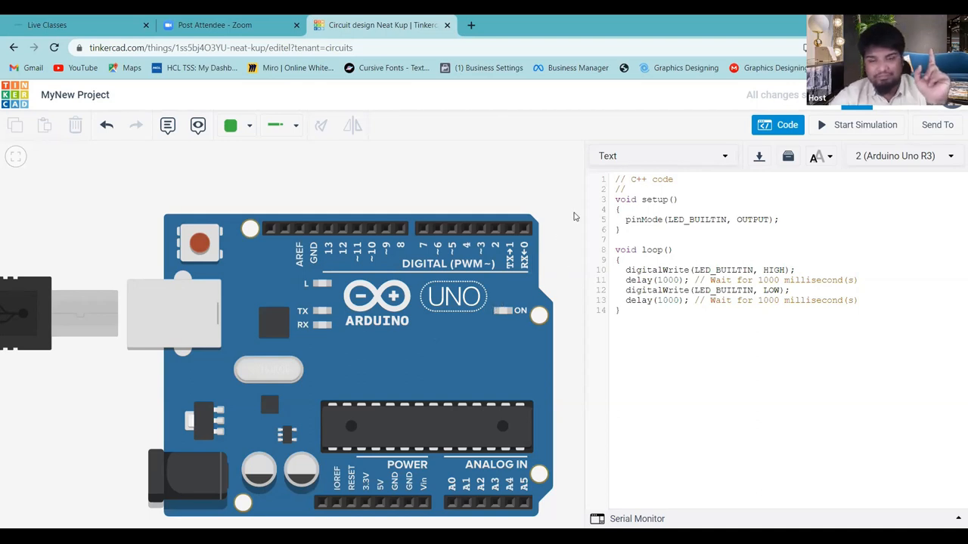
Switch the editor back to blocks-only mode, restoring the default blink program.
{"action": "left_click", "coordinate": [662, 155]}
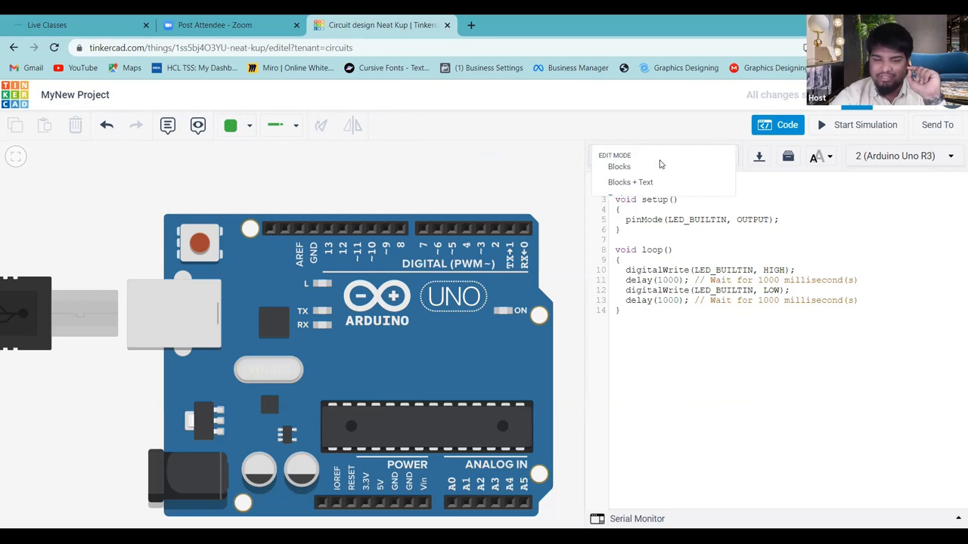
{"action": "left_click", "coordinate": [618, 167]}
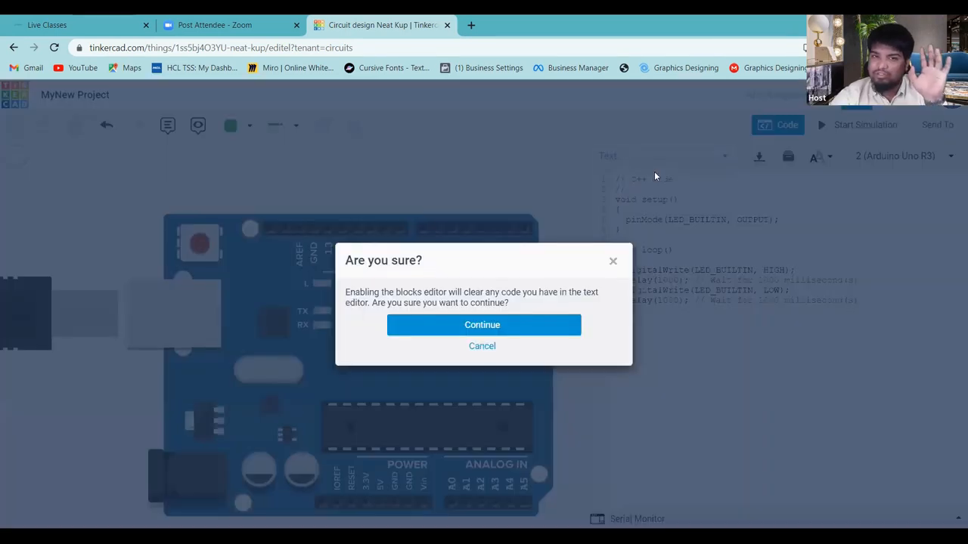
{"action": "left_click", "coordinate": [483, 325]}
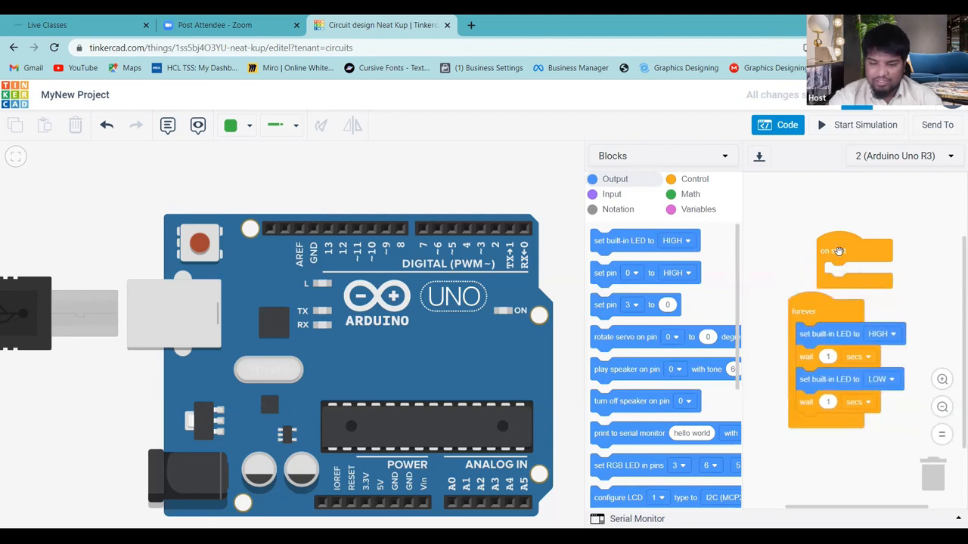
Rearrange the workspace so the empty 'on start' block sits above the forever blink loop.
{"action": "left_click_drag", "start_coordinate": [831, 251], "coordinate": [880, 206]}
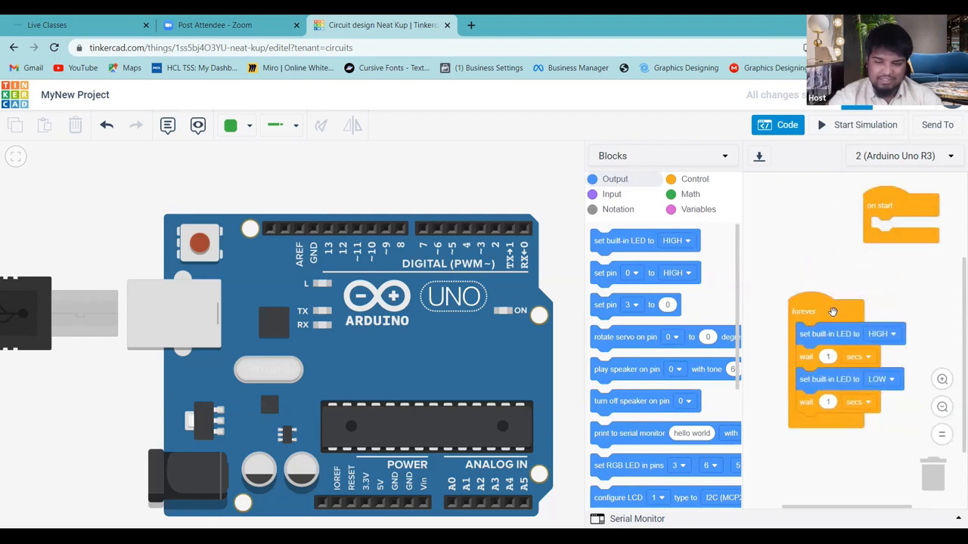
{"action": "left_click_drag", "start_coordinate": [831, 311], "coordinate": [829, 263]}
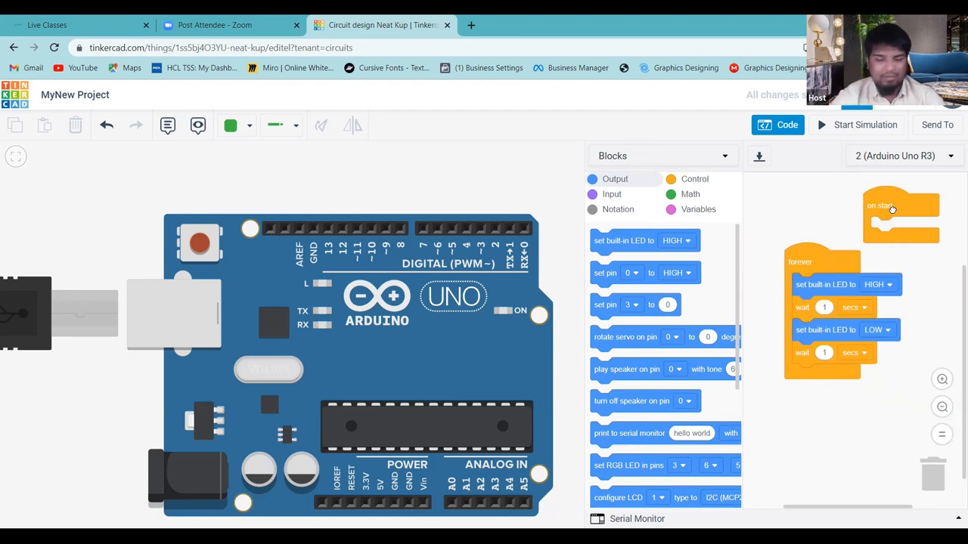
{"action": "left_click_drag", "start_coordinate": [900, 205], "coordinate": [890, 197]}
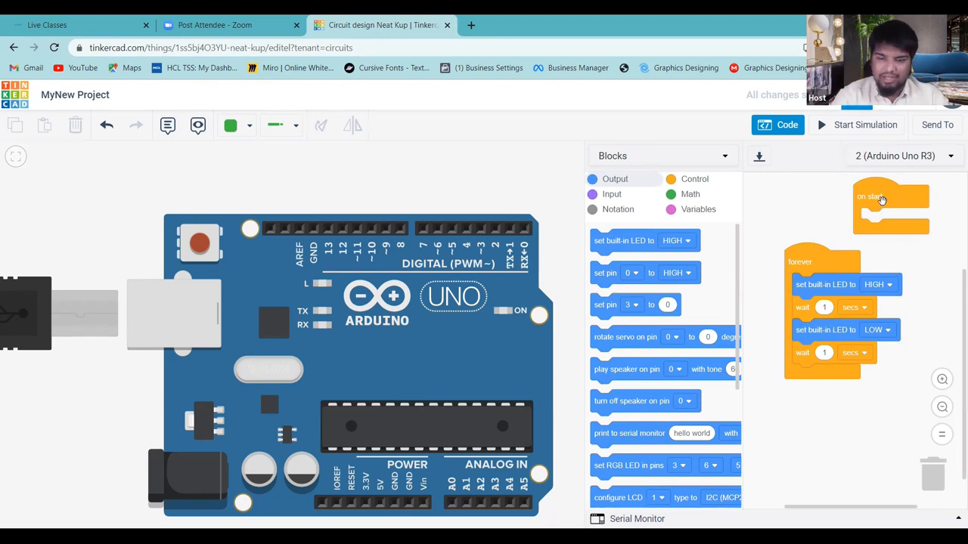
{"action": "mouse_move", "coordinate": [830, 272]}
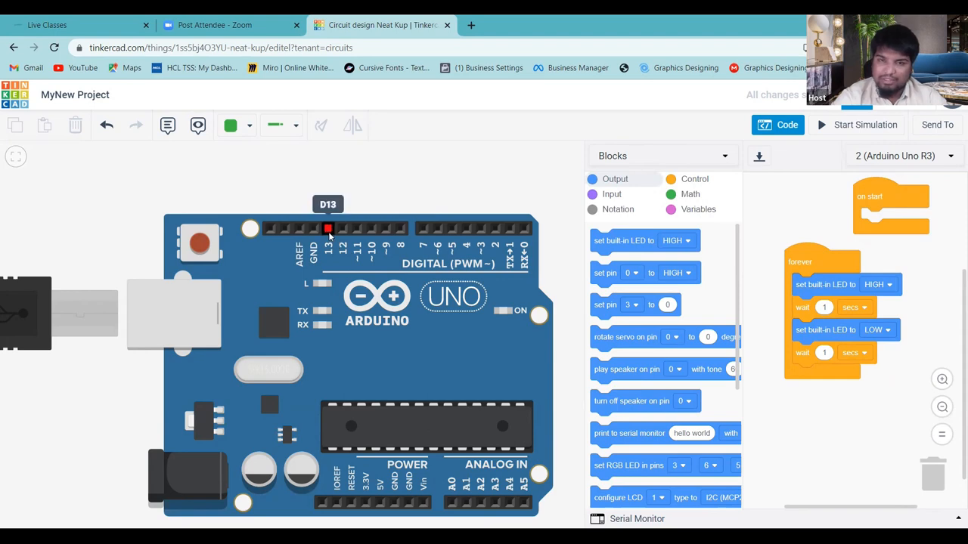
{"action": "mouse_move", "coordinate": [801, 304]}
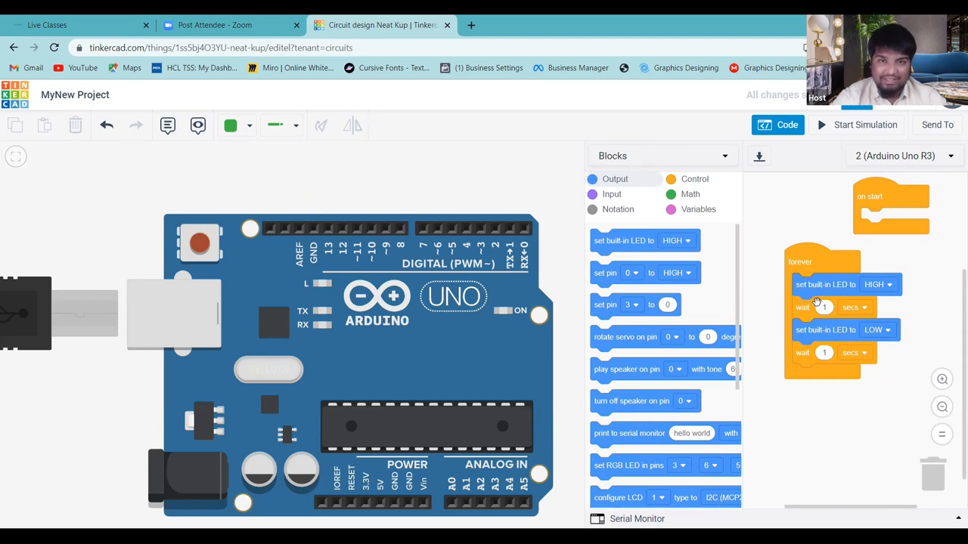
{"action": "mouse_move", "coordinate": [809, 346]}
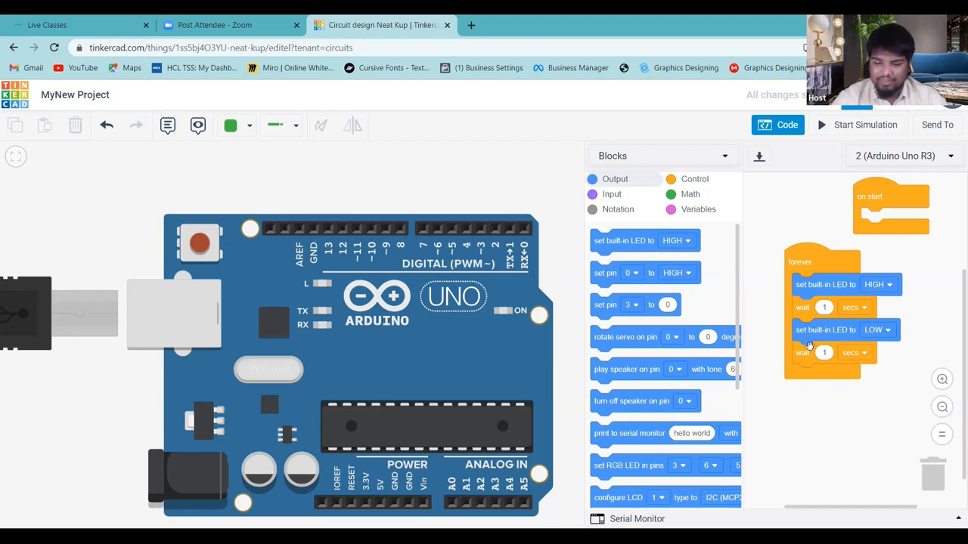
{"action": "mouse_move", "coordinate": [911, 344]}
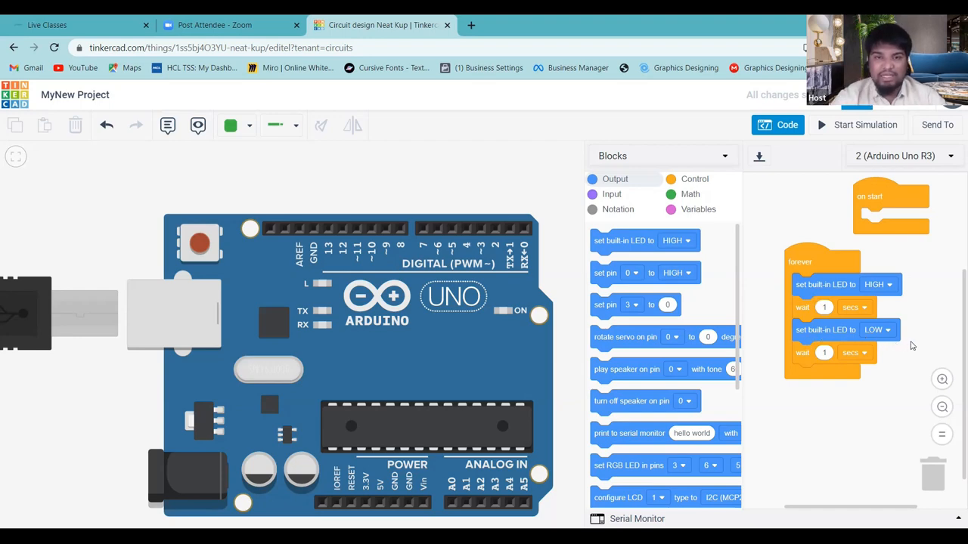
{"action": "mouse_move", "coordinate": [859, 354]}
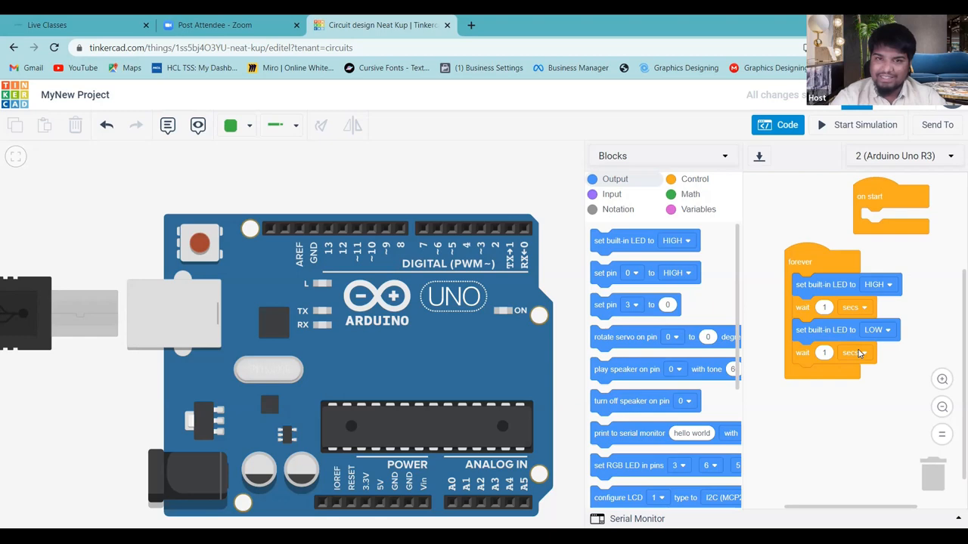
{"action": "mouse_move", "coordinate": [826, 280]}
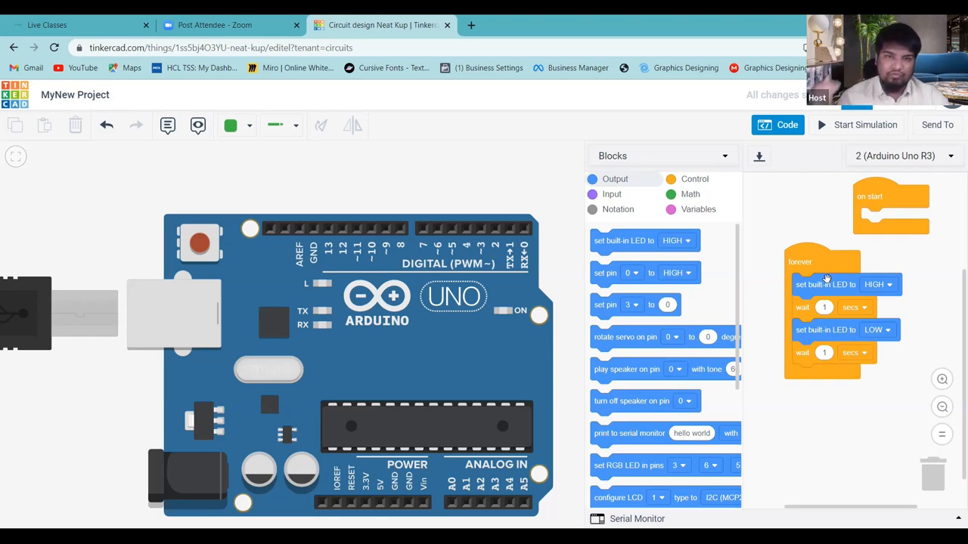
{"action": "mouse_move", "coordinate": [817, 260]}
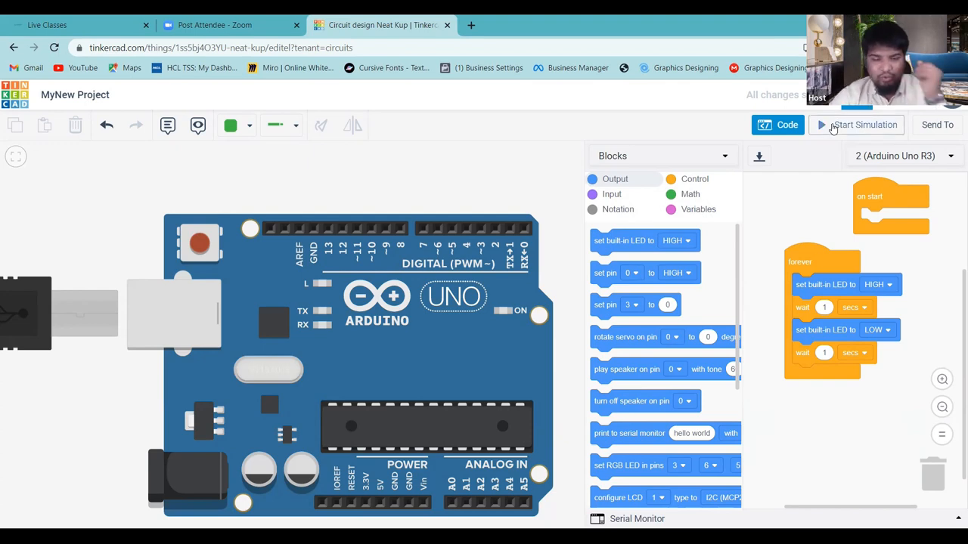
{"action": "mouse_move", "coordinate": [865, 124]}
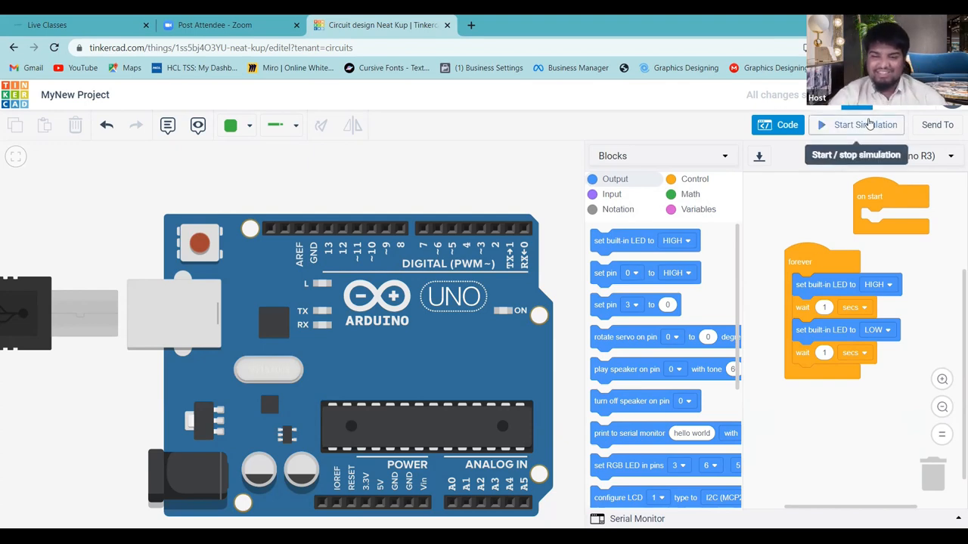
{"action": "left_click", "coordinate": [855, 124]}
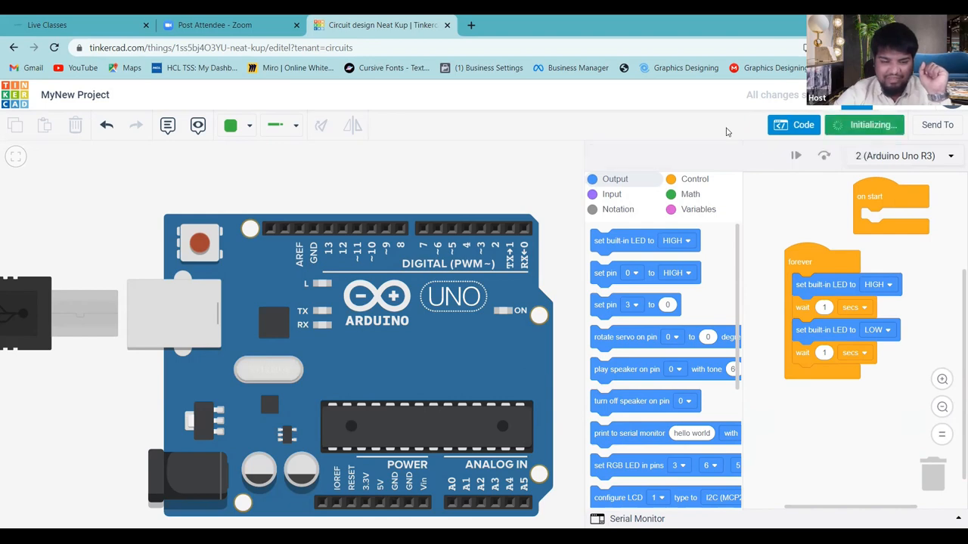
{"action": "mouse_move", "coordinate": [306, 225]}
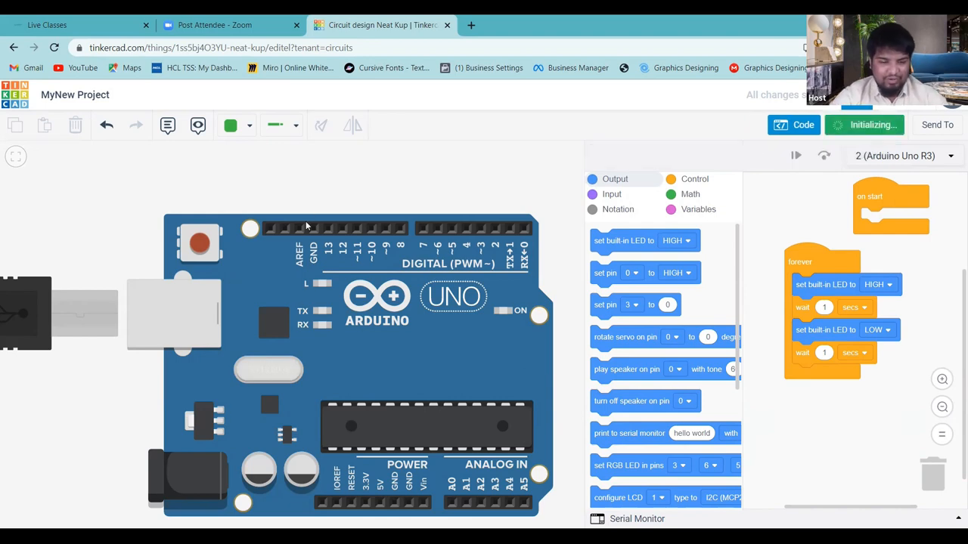
{"action": "left_click", "coordinate": [865, 124]}
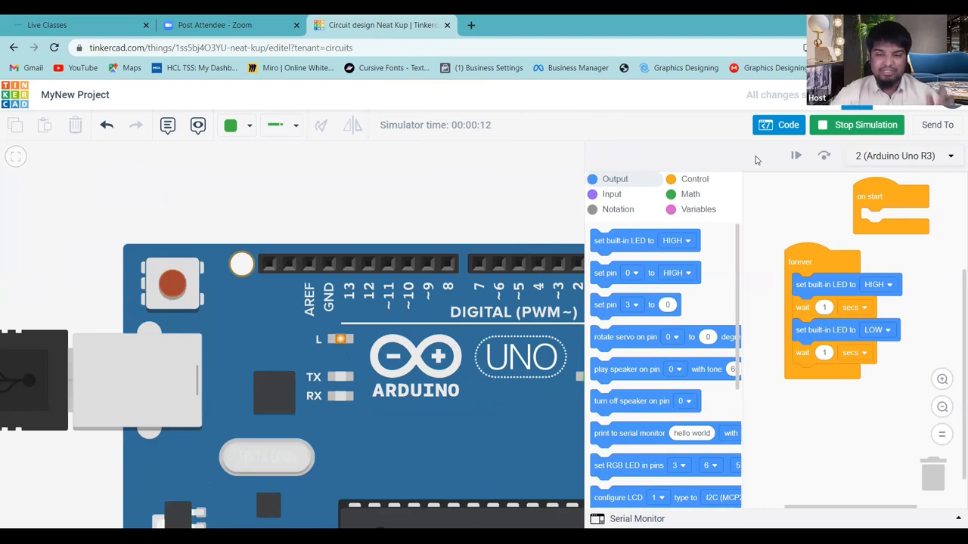
{"action": "mouse_move", "coordinate": [864, 124]}
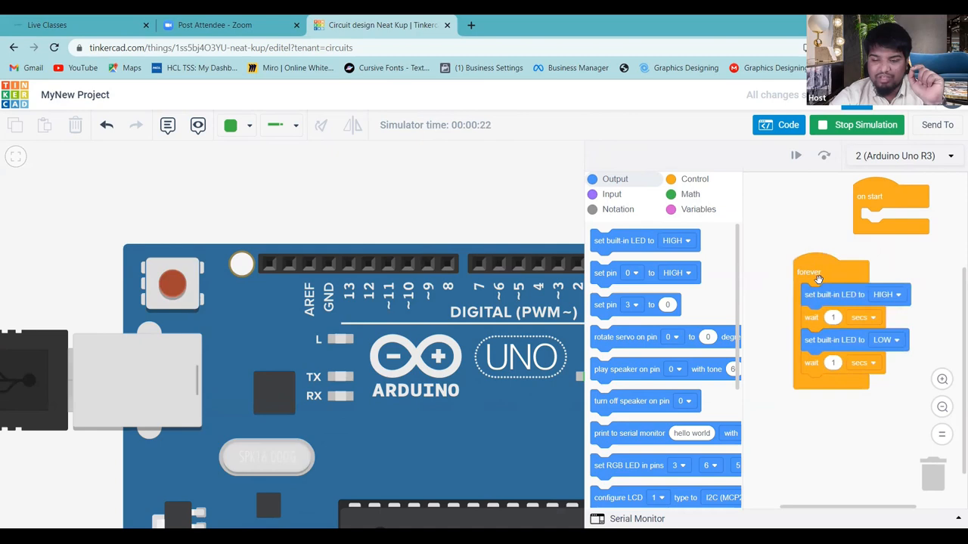
{"action": "left_click", "coordinate": [856, 124]}
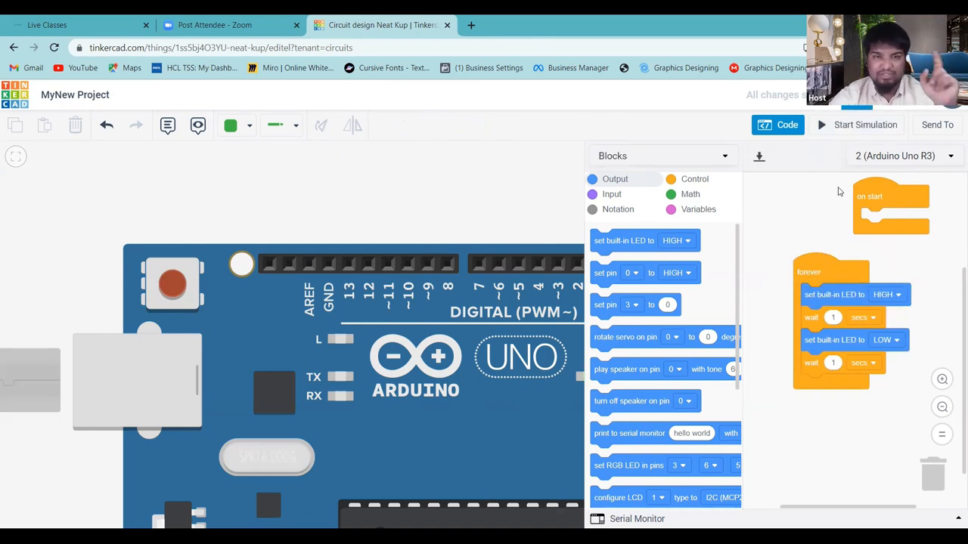
{"action": "mouse_move", "coordinate": [841, 133]}
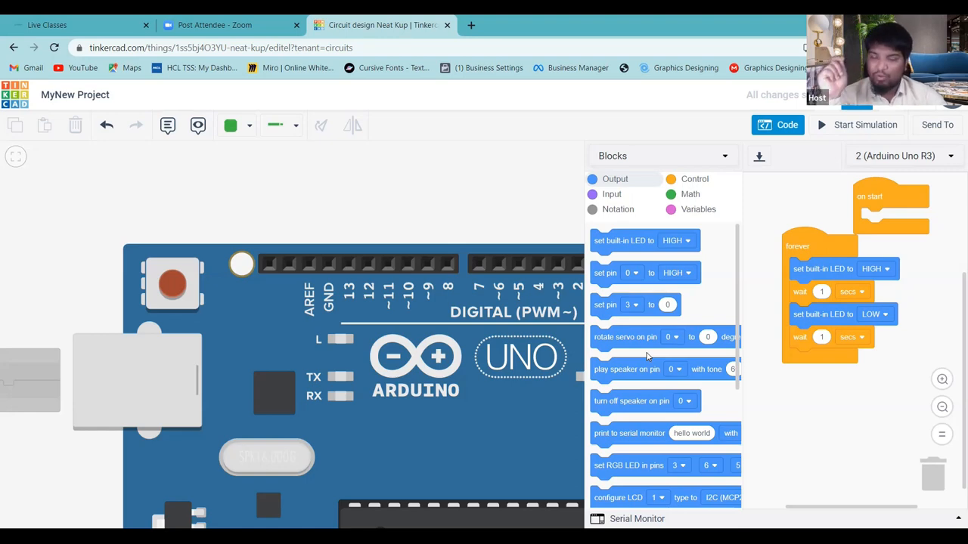
{"action": "mouse_move", "coordinate": [646, 410]}
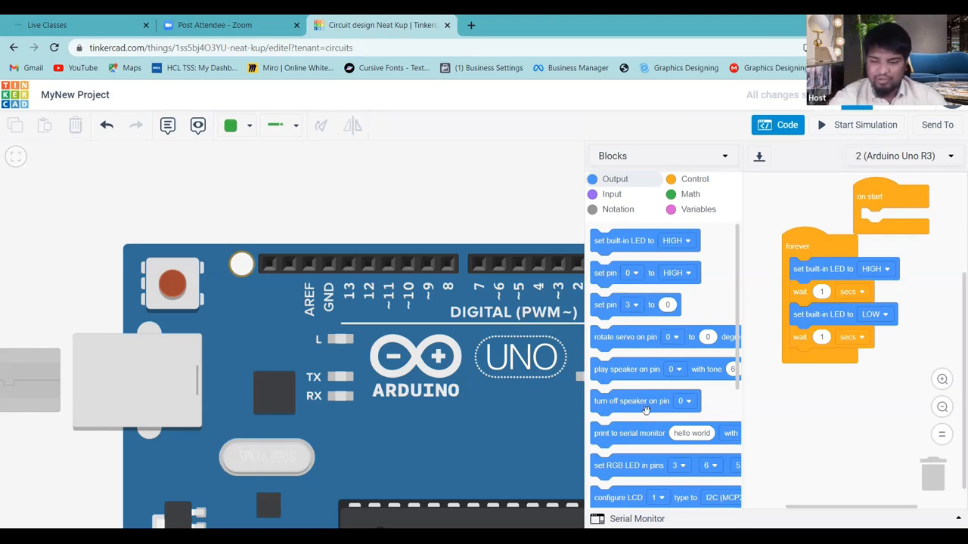
Set both wait blocks in the blink loop to 500 milliseconds.
{"action": "left_click", "coordinate": [862, 292]}
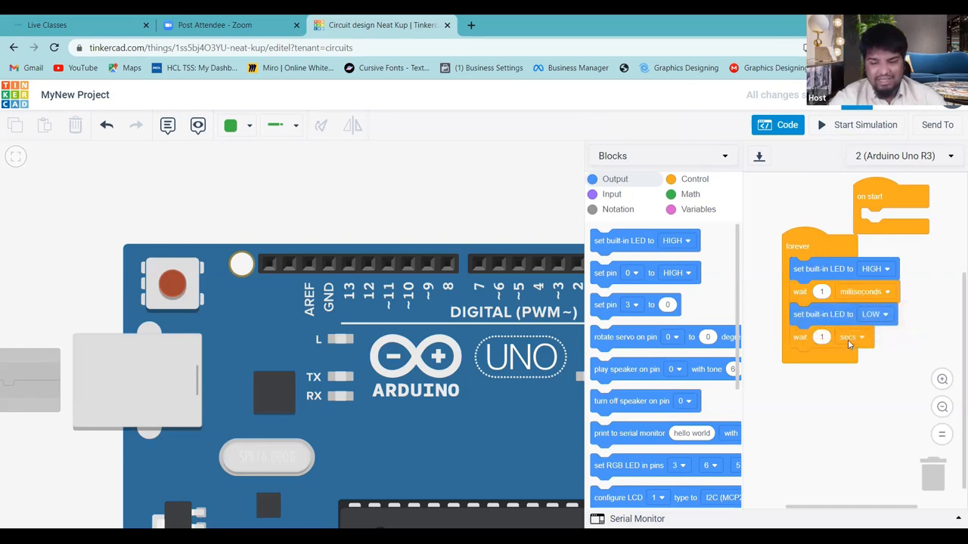
{"action": "left_click", "coordinate": [862, 337]}
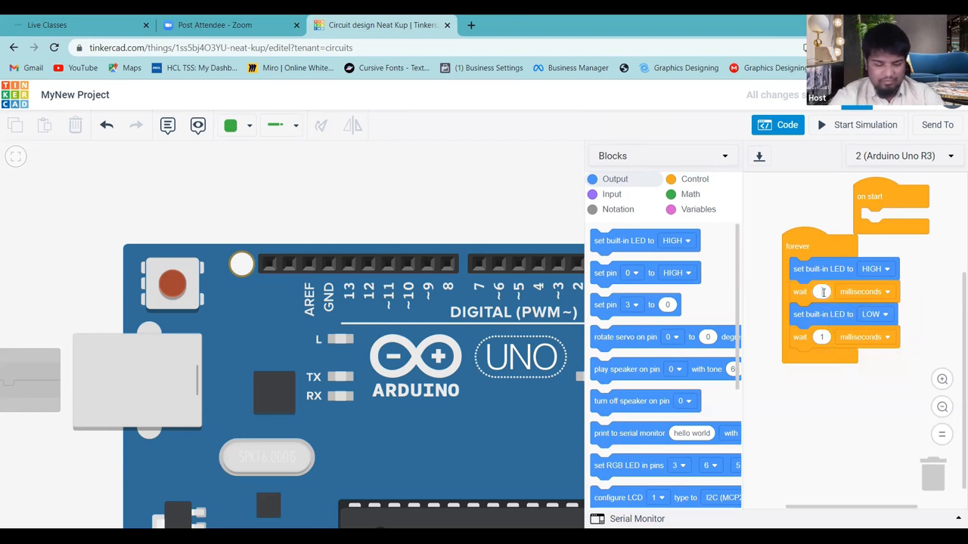
{"action": "type", "text": "500"}
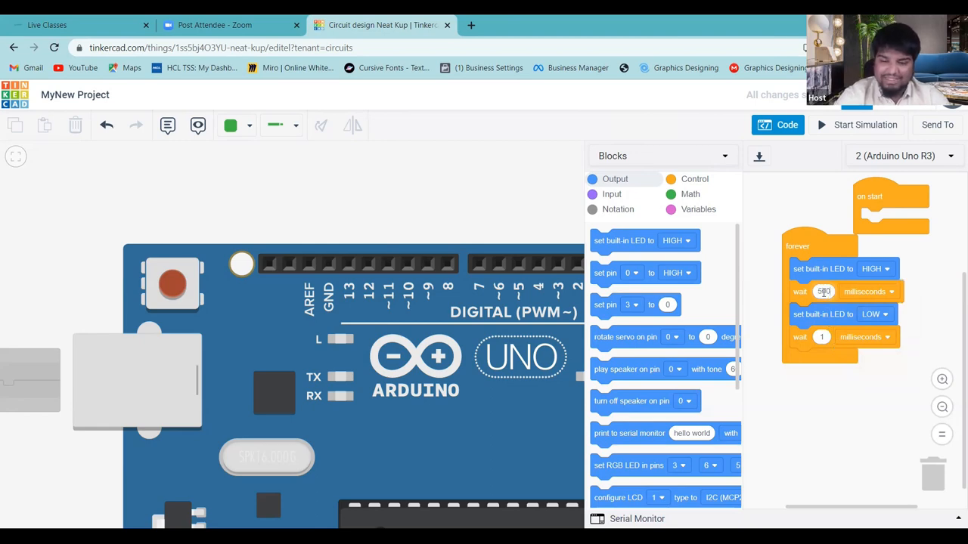
{"action": "left_click", "coordinate": [822, 337]}
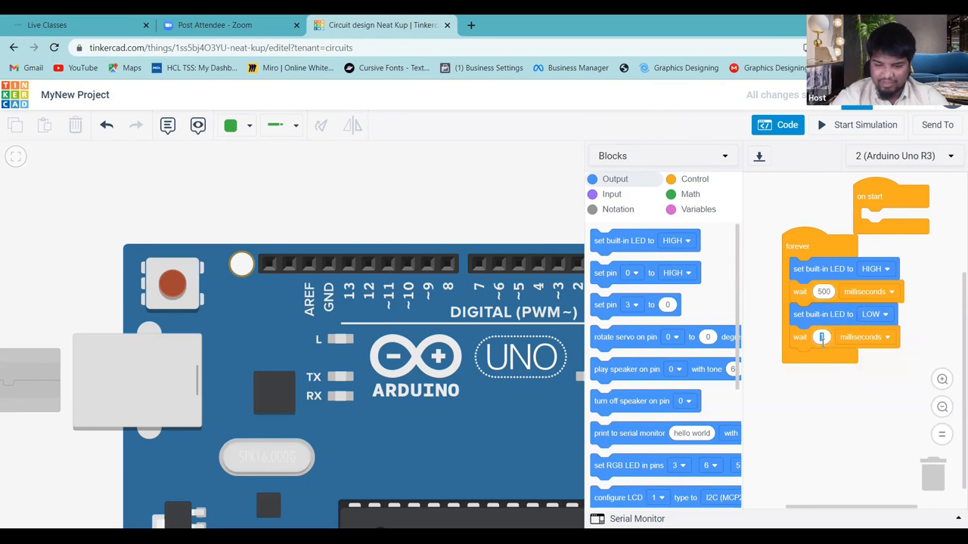
{"action": "type", "text": "500"}
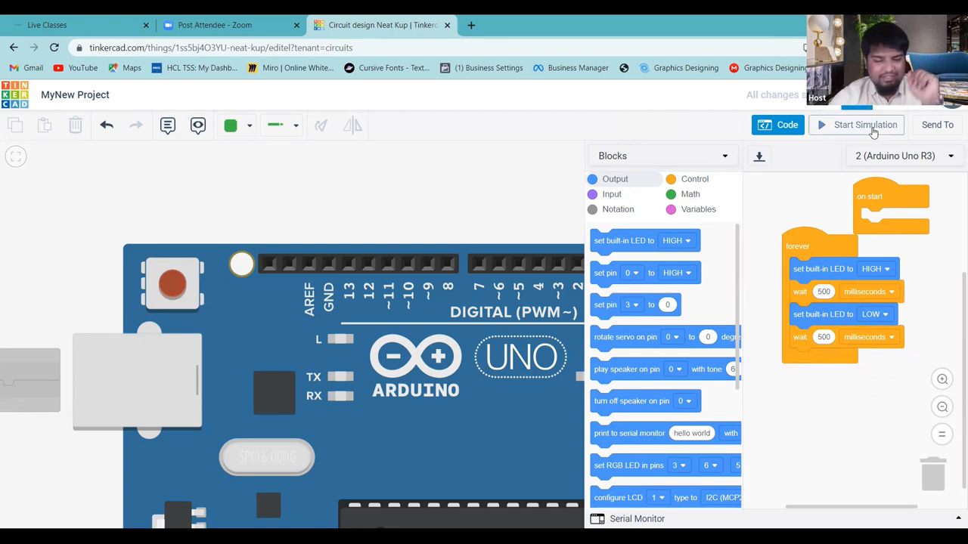
{"action": "left_click", "coordinate": [865, 124]}
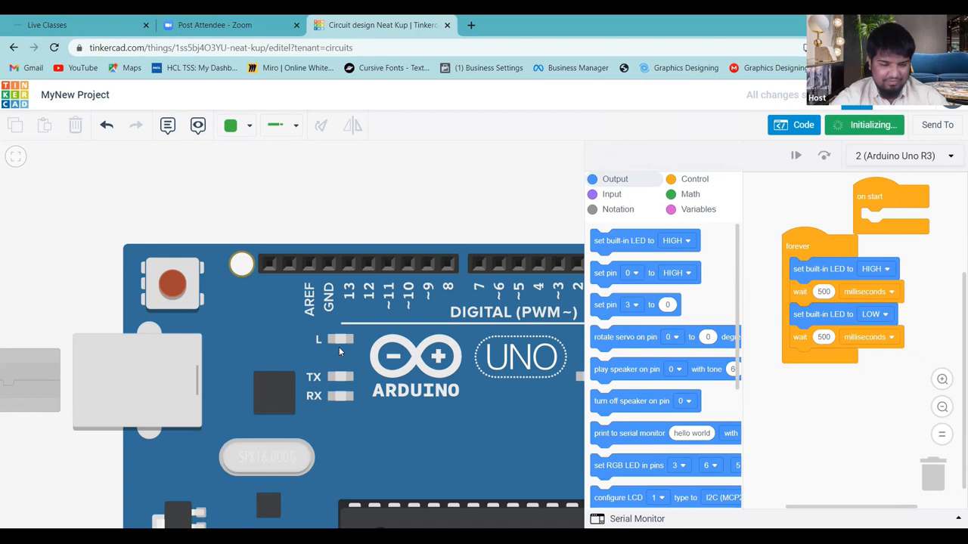
{"action": "left_click", "coordinate": [868, 124]}
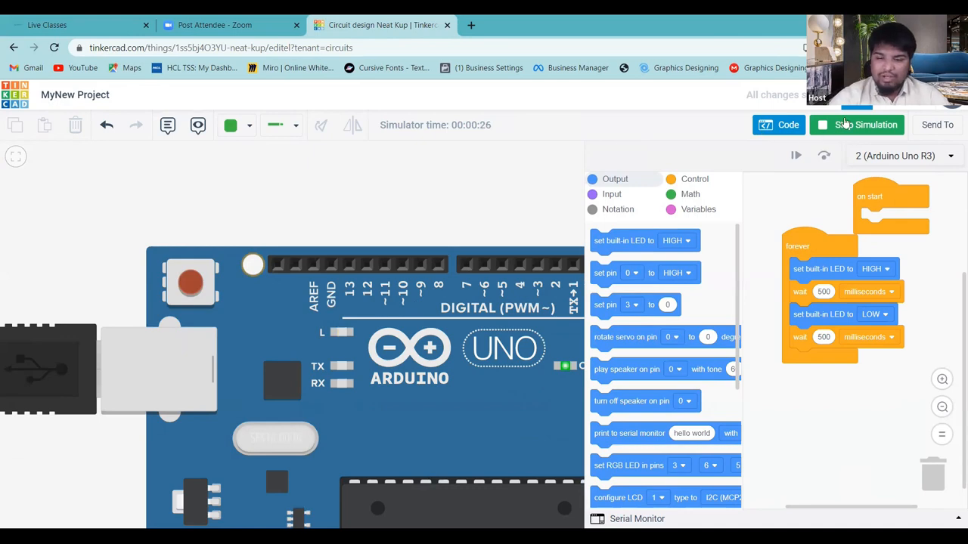
{"action": "left_click", "coordinate": [856, 124]}
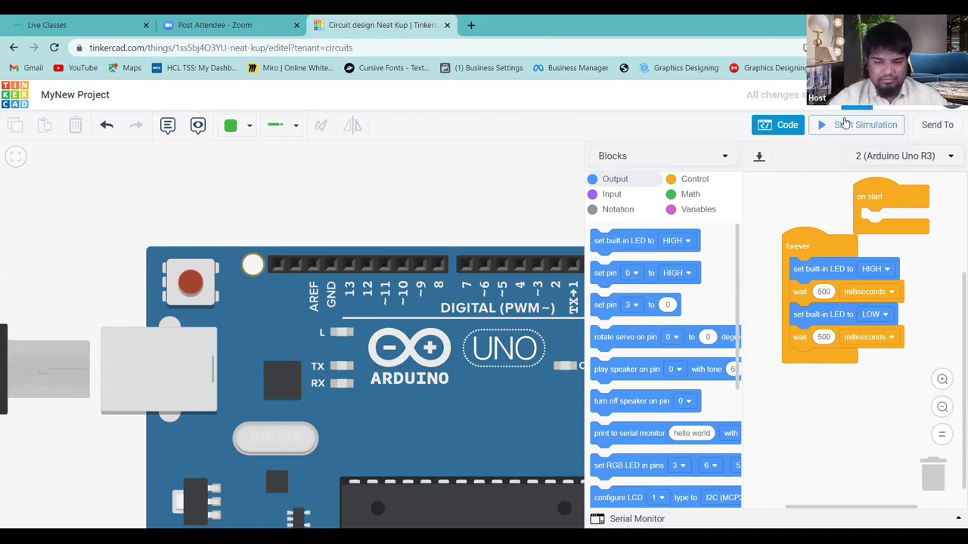